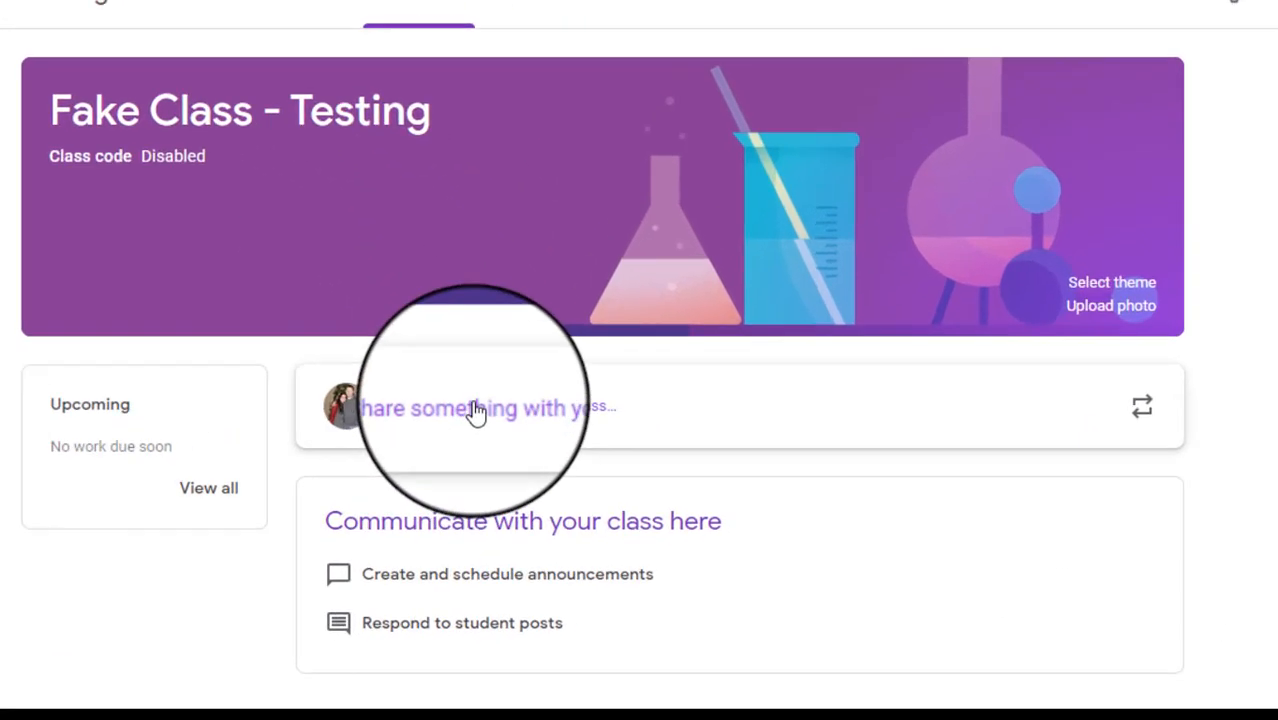
Step: Start a new Stream announcement and bring up its attachment choices, including YouTube
{"action": "left_click", "coordinate": [476, 408]}
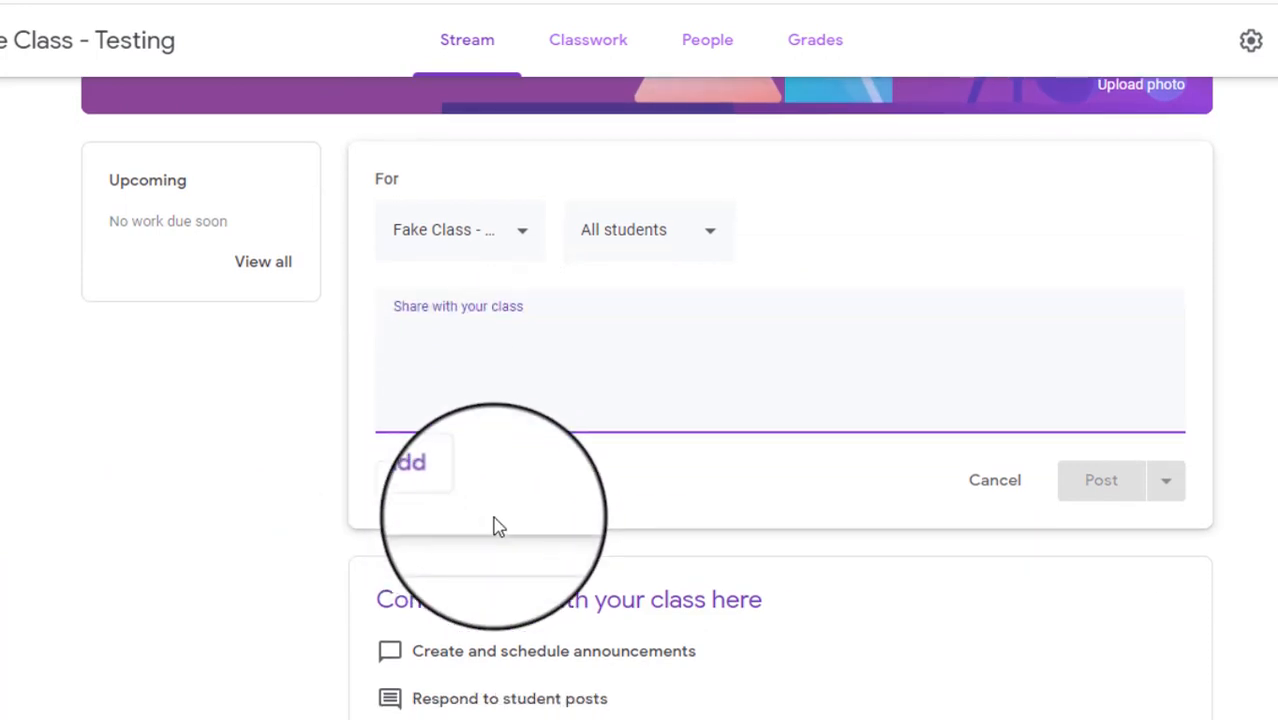
{"action": "left_click", "coordinate": [408, 480]}
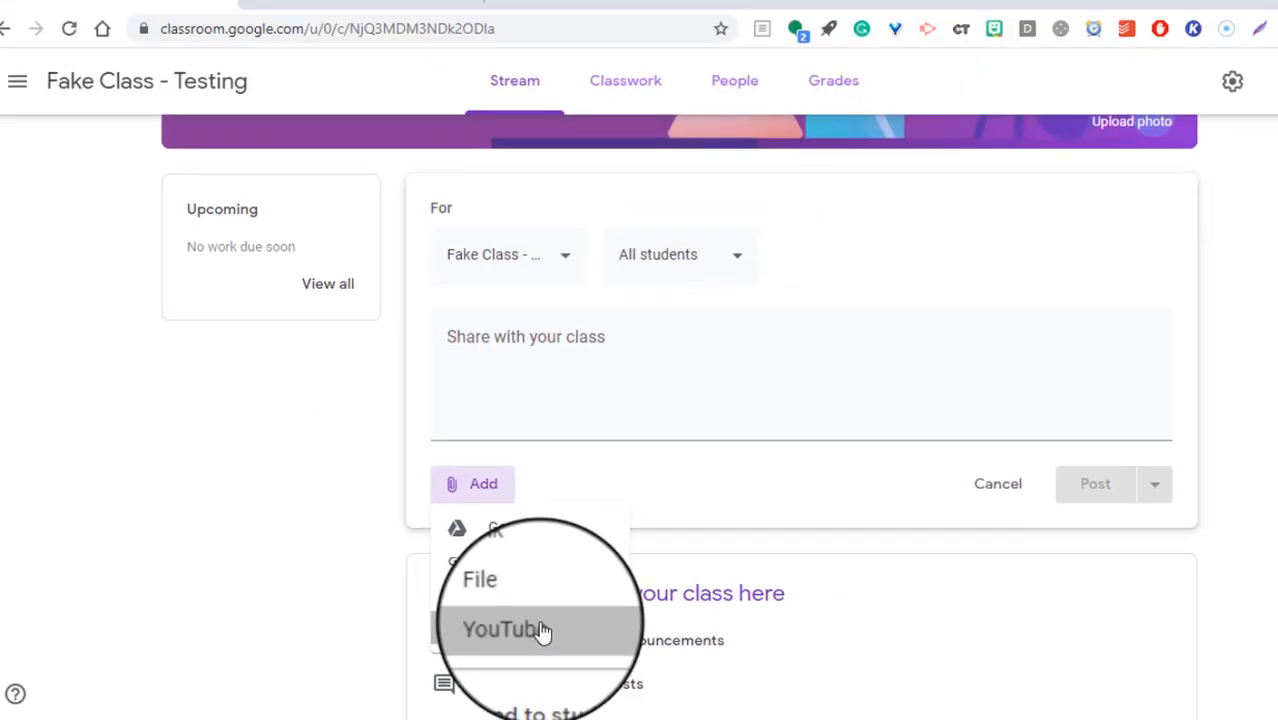
Step: Attach FuseSchool's 'The 5 Kingdoms in Classification' video found via a YouTube search for 'animal kingdoms'
{"action": "left_click", "coordinate": [504, 628]}
{"action": "type", "text": "animal kingdoms"}
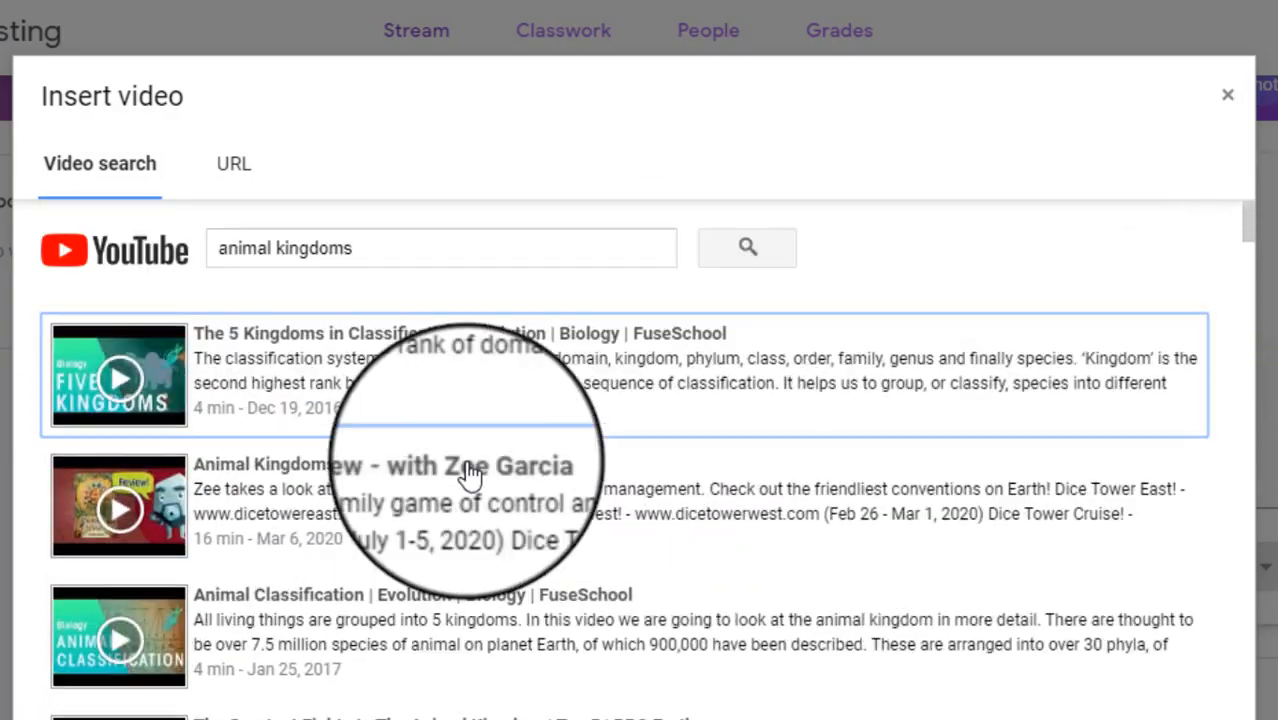
{"action": "scroll", "scroll_direction": "down", "scroll_amount": 3}
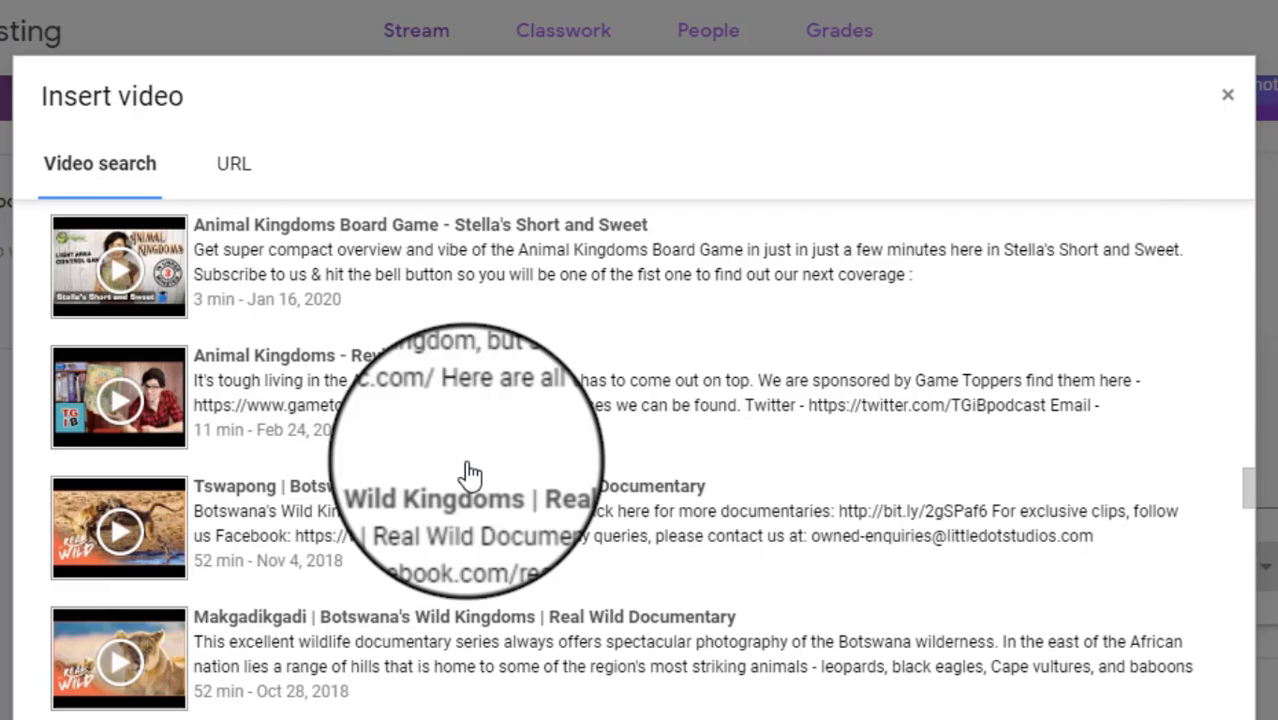
{"action": "scroll", "scroll_direction": "down", "scroll_amount": 3}
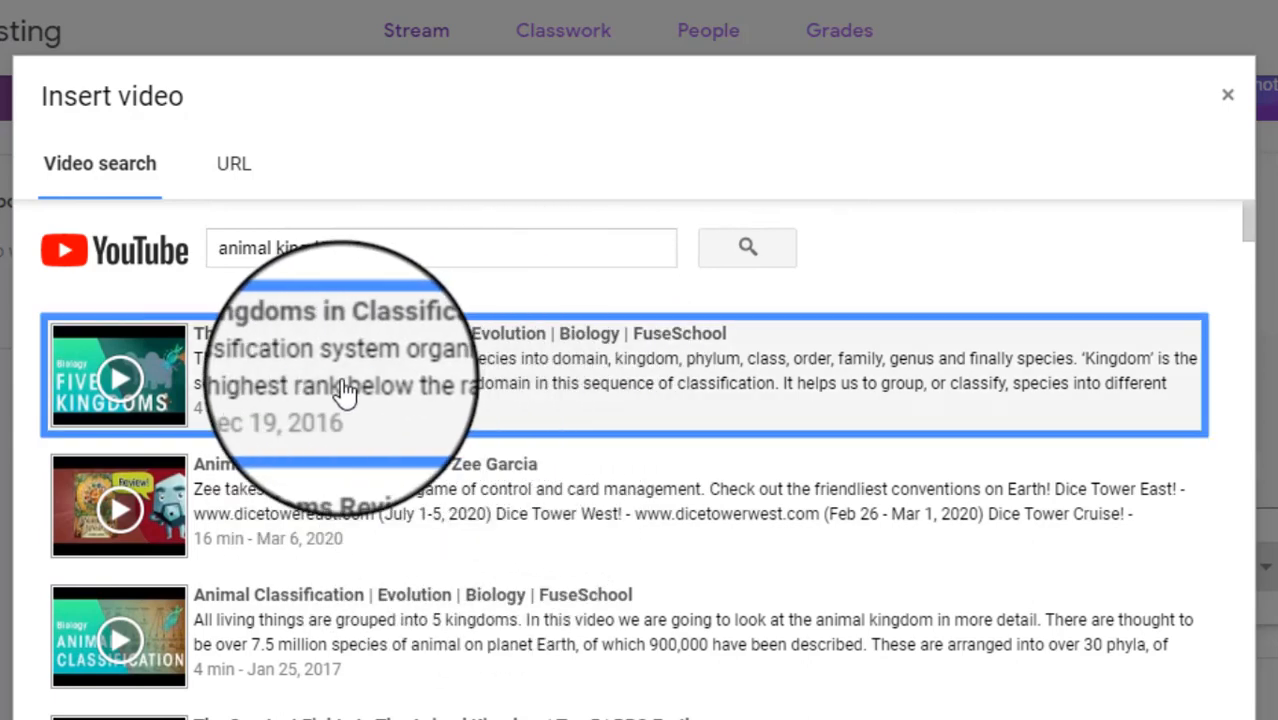
{"action": "mouse_move", "coordinate": [380, 486]}
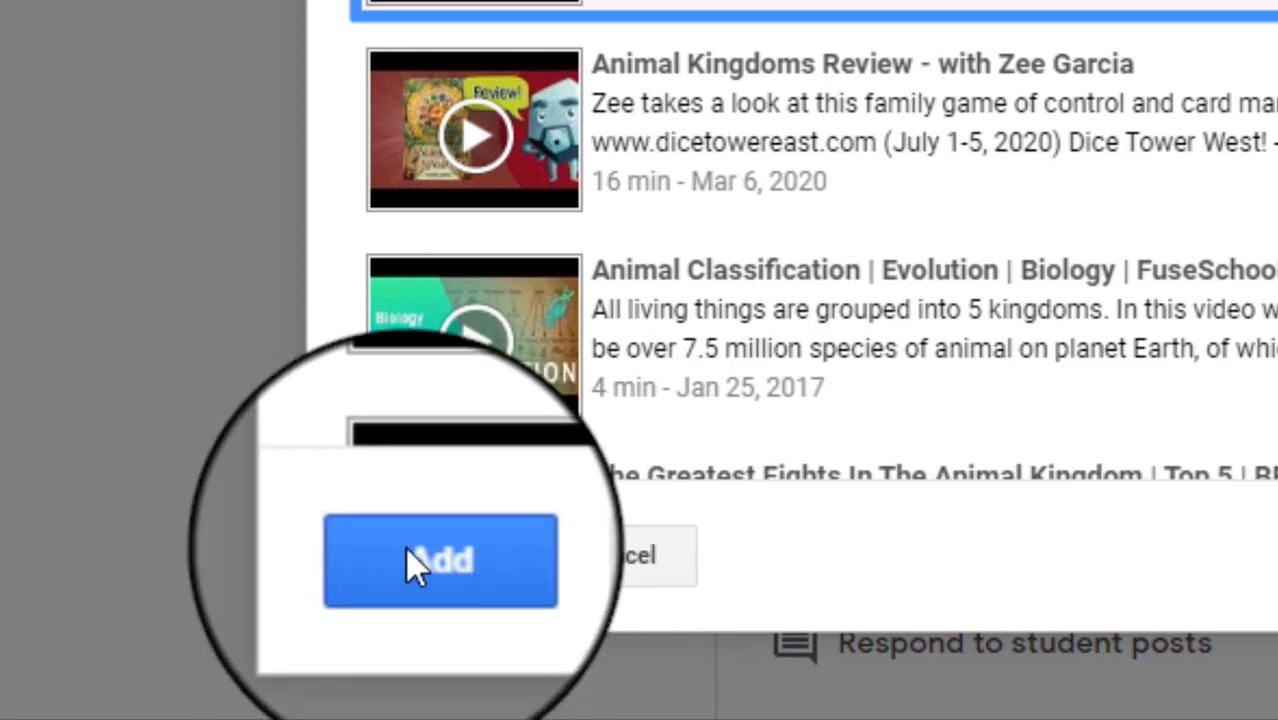
{"action": "left_click", "coordinate": [440, 562]}
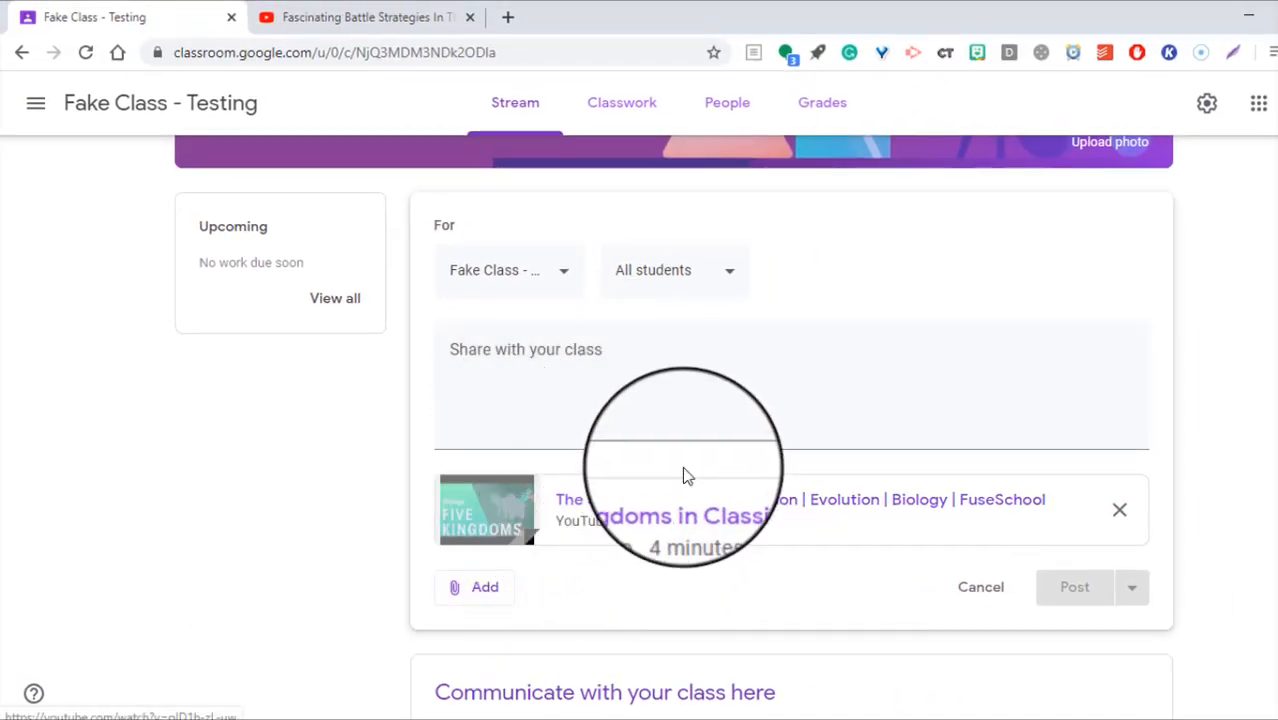
Step: Post the announcement with the 5 Kingdoms video and move to the Classwork page
{"action": "left_click", "coordinate": [1074, 588]}
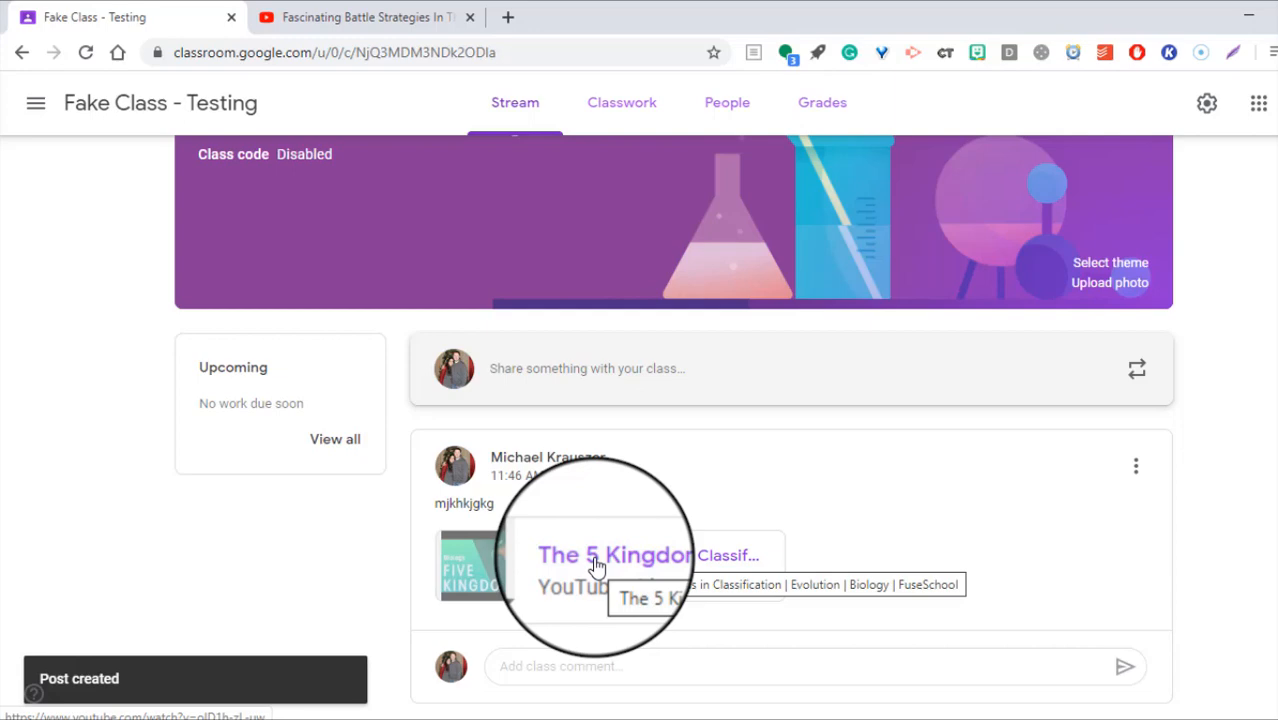
{"action": "left_click", "coordinate": [620, 102]}
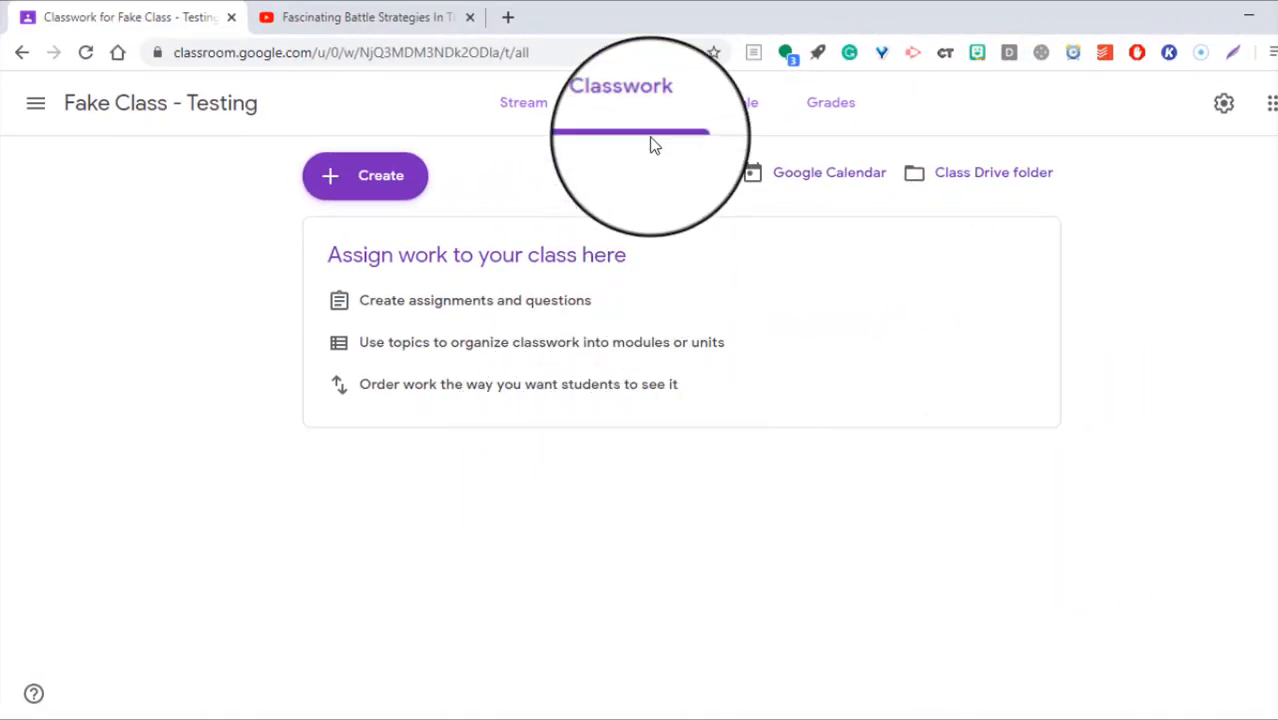
Step: Create a new assignment and choose YouTube from its attachment options
{"action": "left_click", "coordinate": [364, 176]}
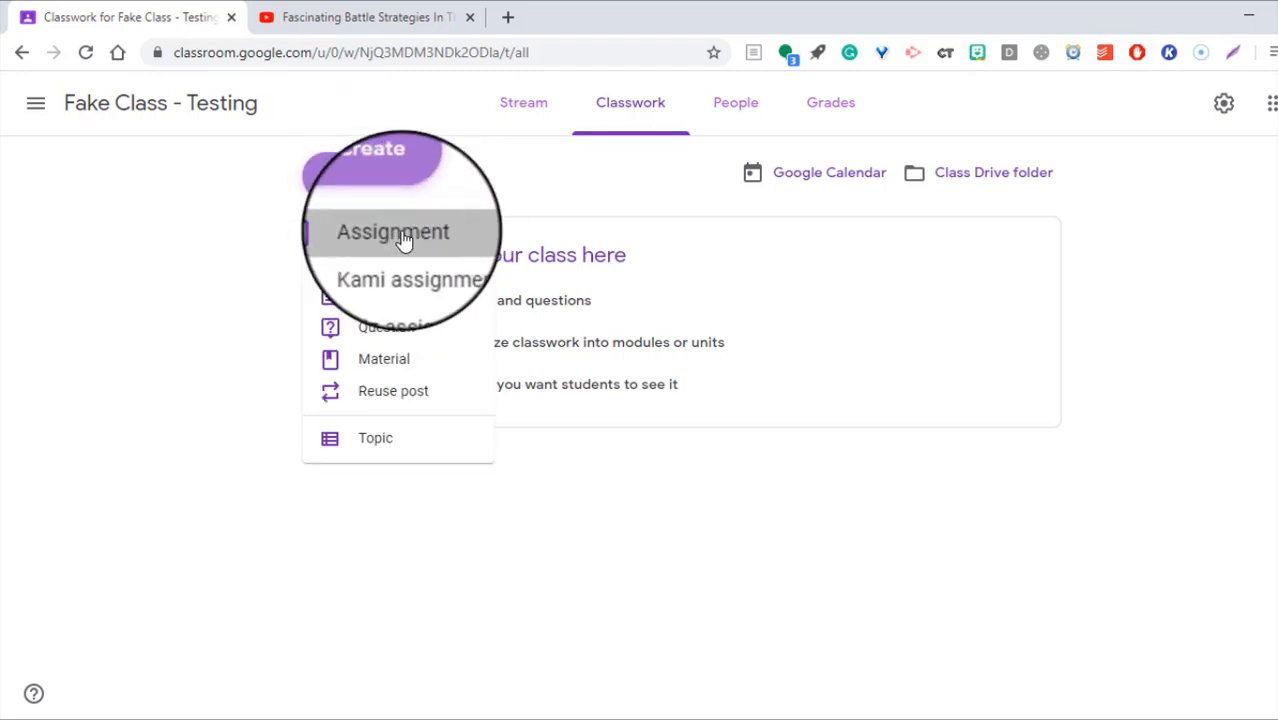
{"action": "left_click", "coordinate": [392, 232]}
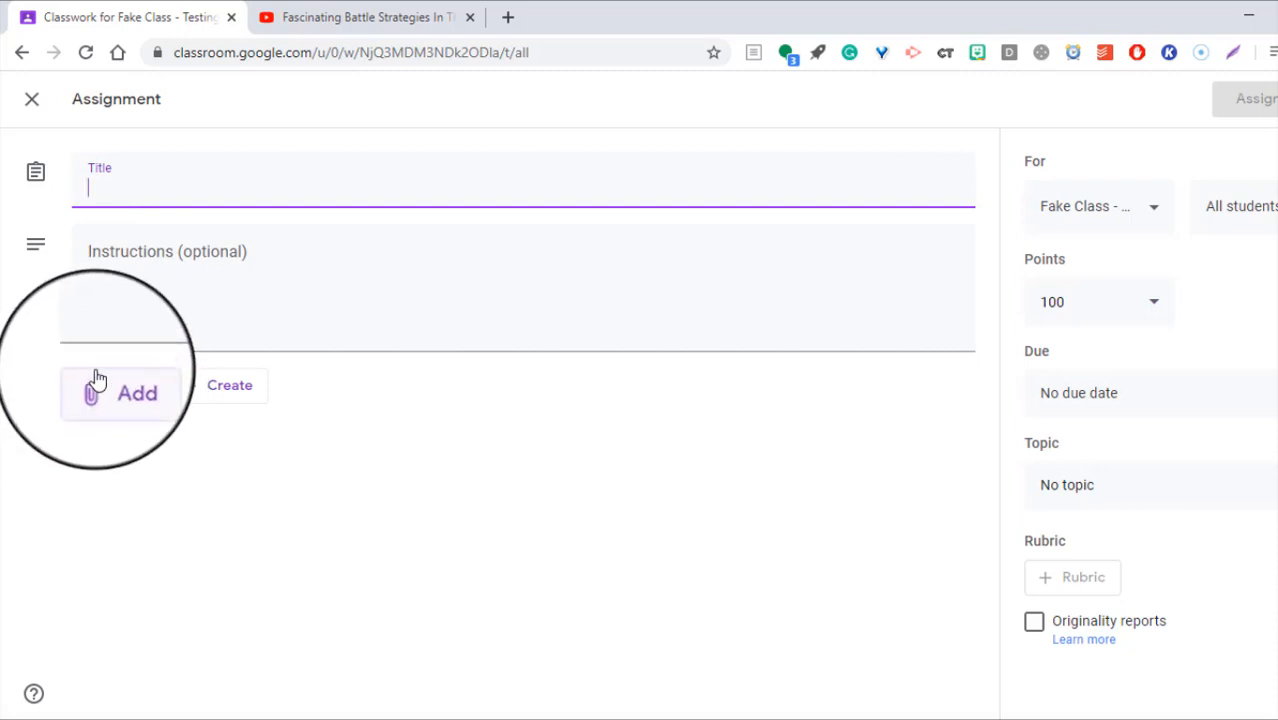
{"action": "left_click", "coordinate": [120, 388]}
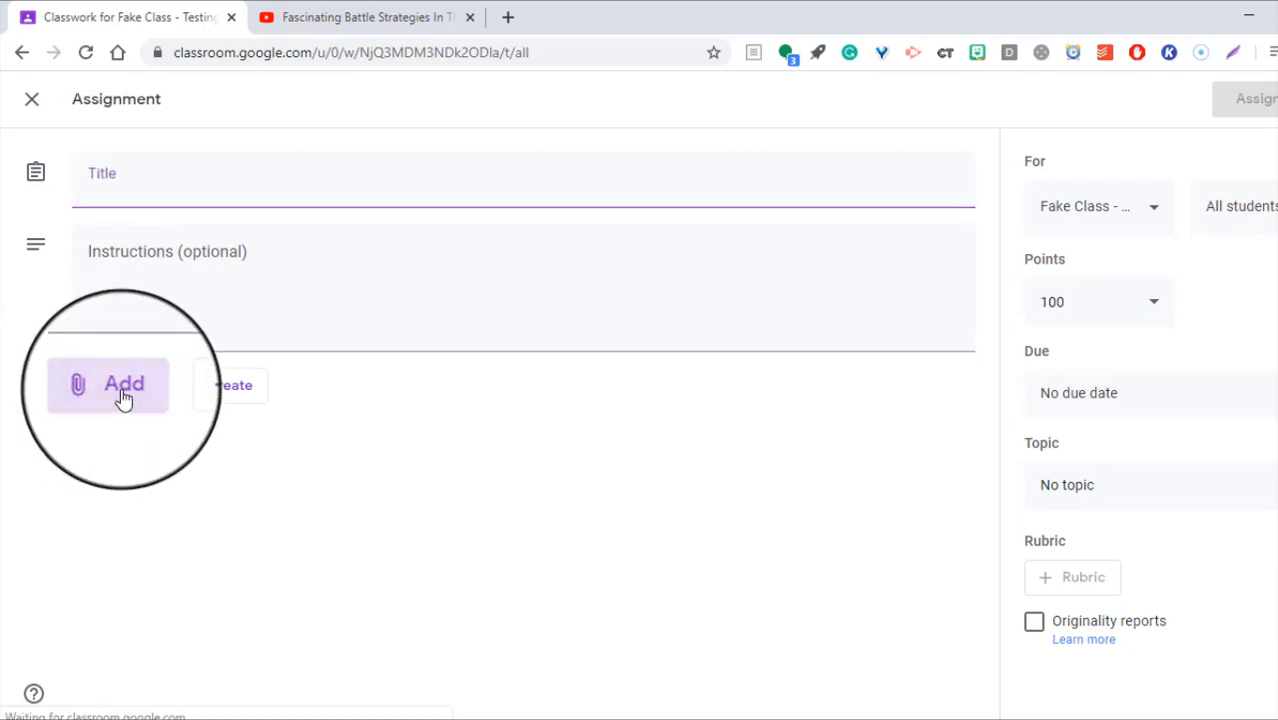
{"action": "left_click", "coordinate": [122, 384]}
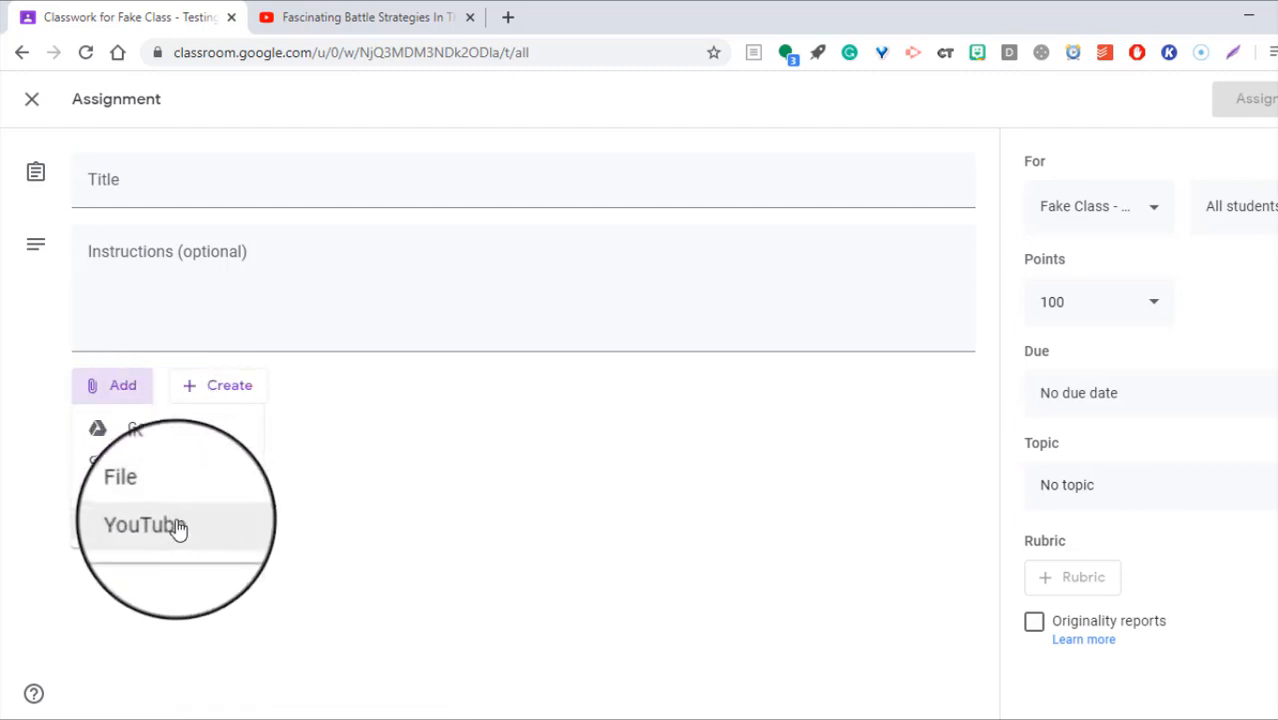
{"action": "mouse_move", "coordinate": [190, 520]}
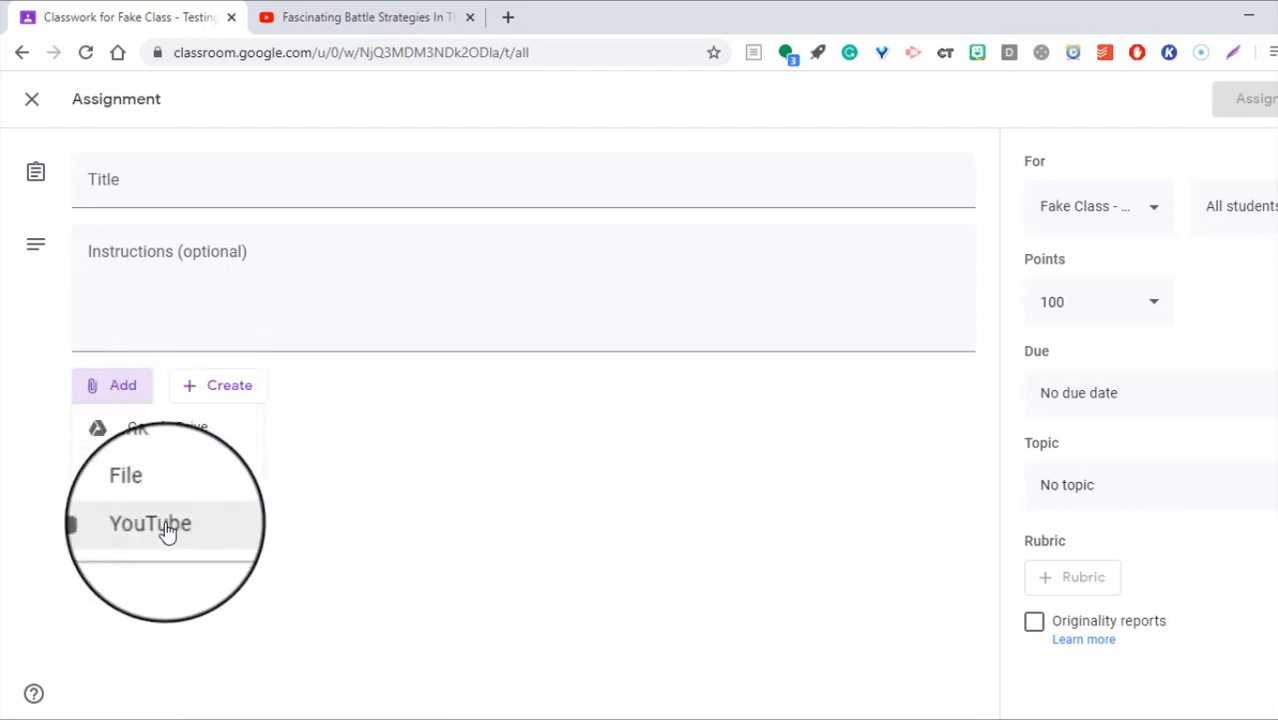
{"action": "left_click", "coordinate": [148, 524]}
{"action": "type", "text": "anima lkingd"}
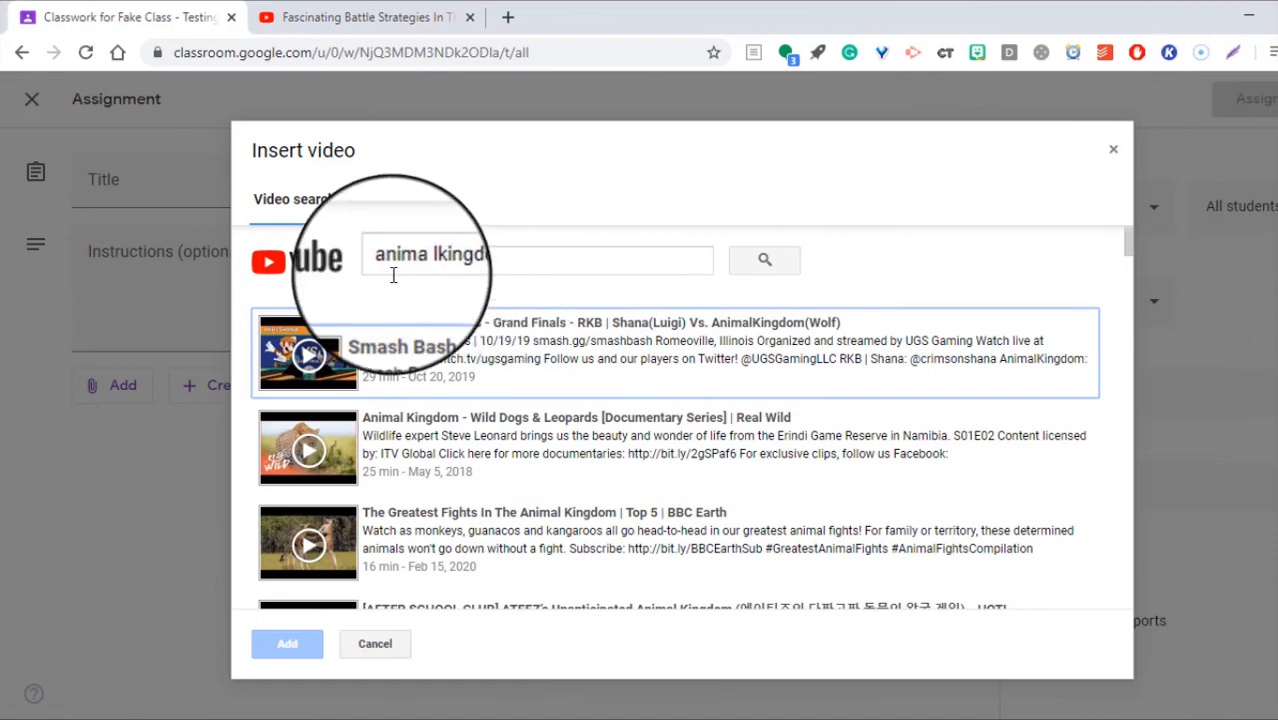
{"action": "mouse_move", "coordinate": [508, 356]}
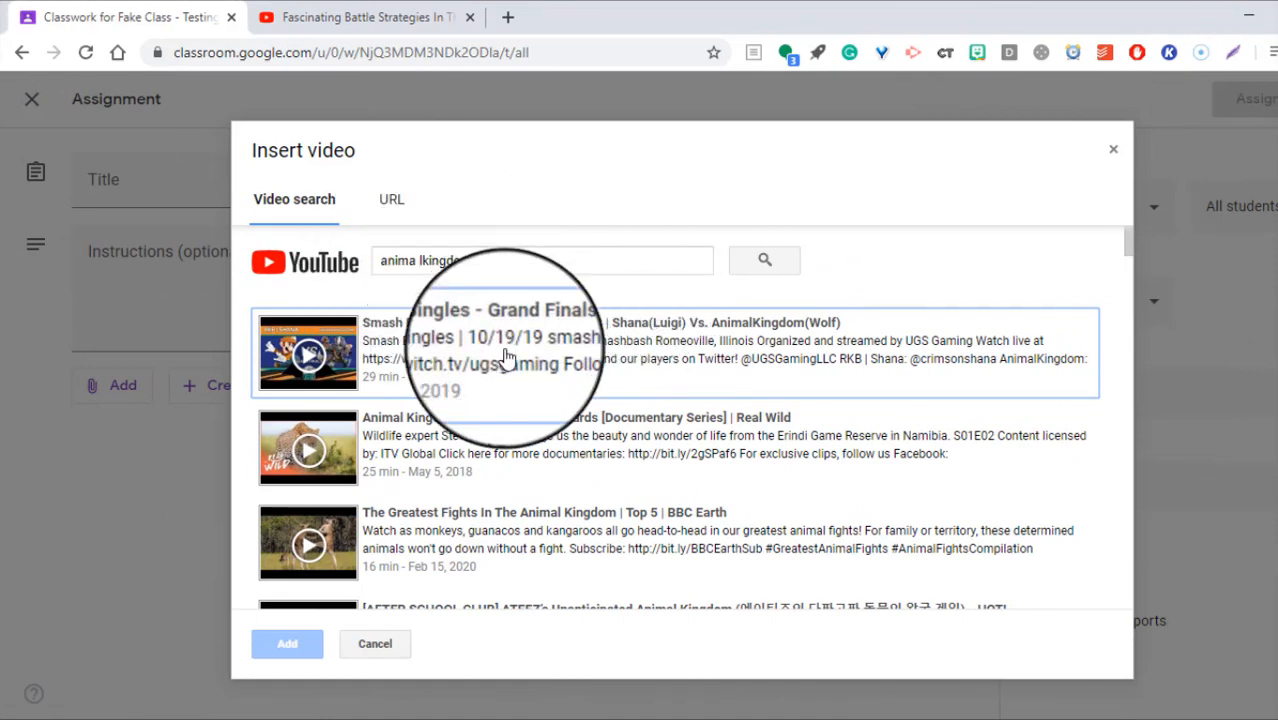
Step: Attach the 'Smash Bash Singles - Grand Finals' video from the search results to the assignment
{"action": "left_click", "coordinate": [540, 352]}
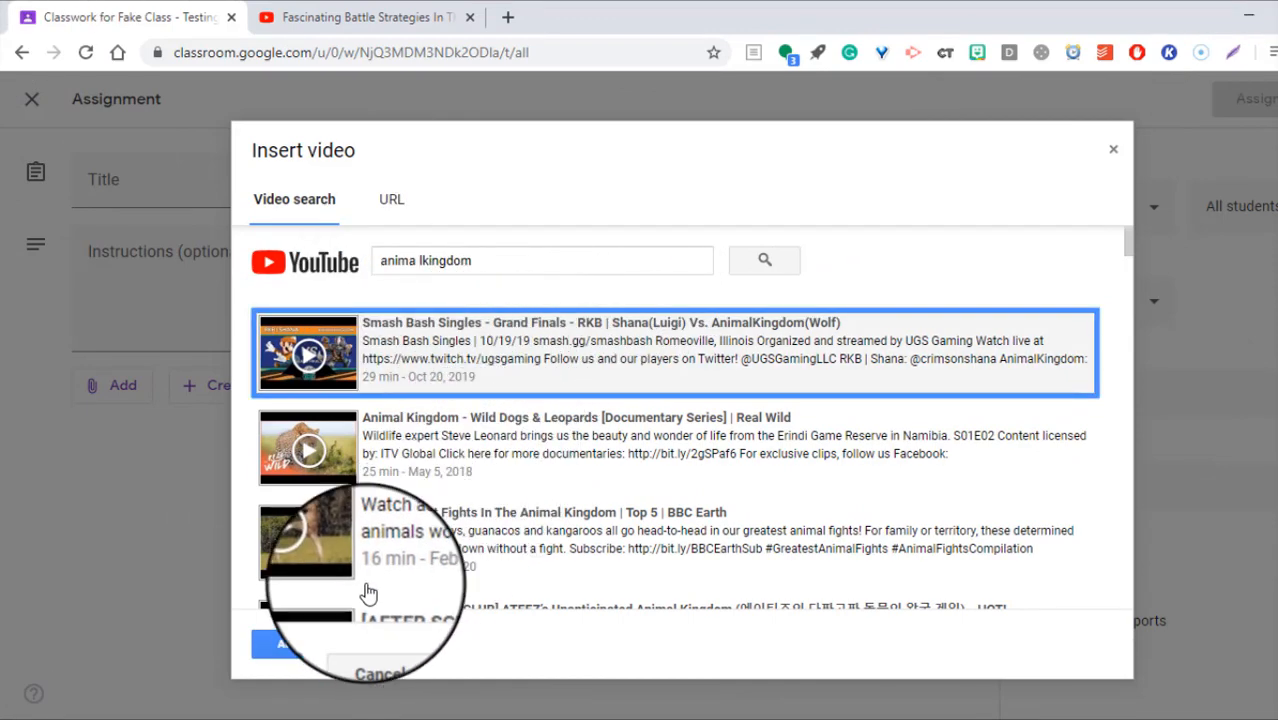
{"action": "left_click", "coordinate": [280, 646]}
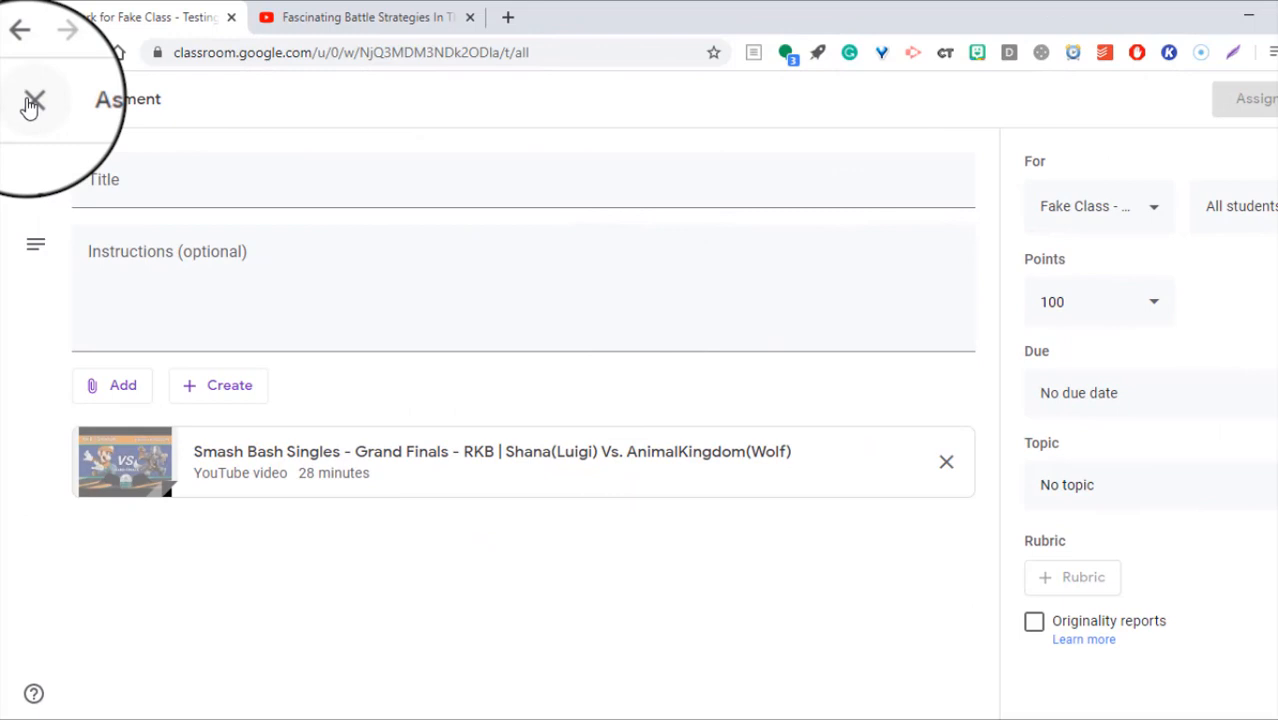
Step: Begin attaching another YouTube video, then switch to the YouTube browser tab
{"action": "left_click", "coordinate": [112, 384]}
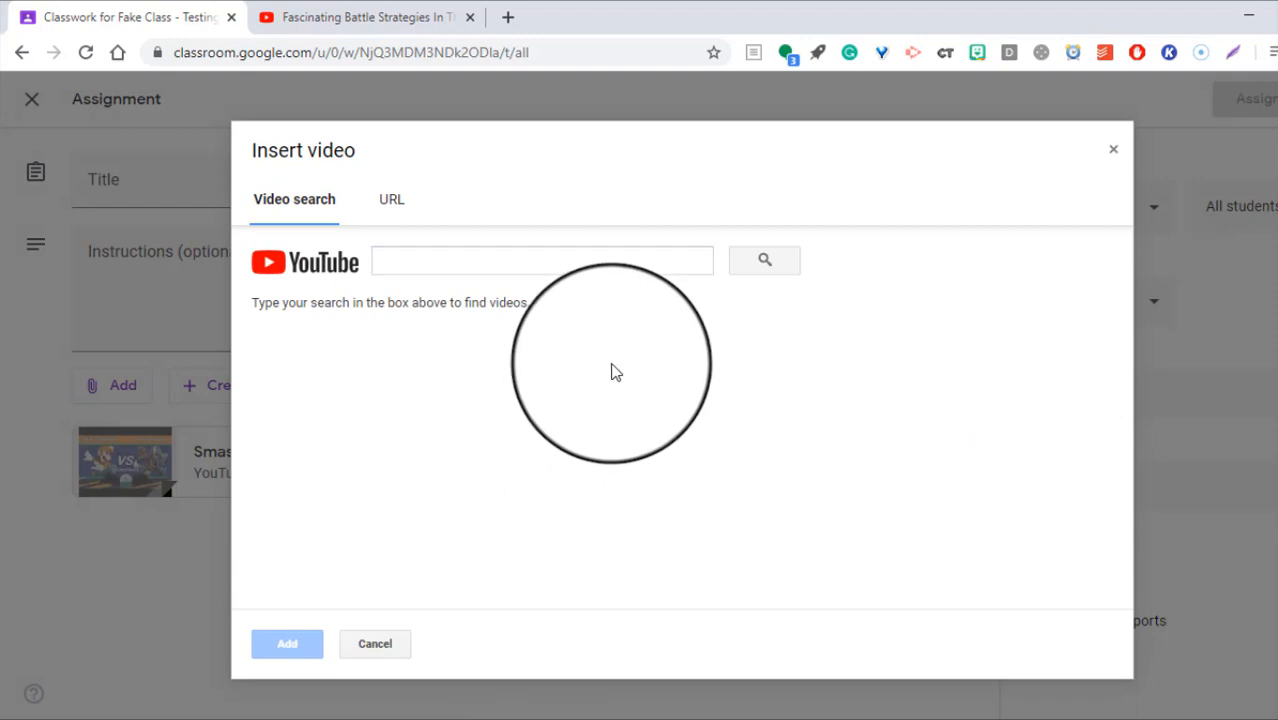
{"action": "mouse_move", "coordinate": [594, 368]}
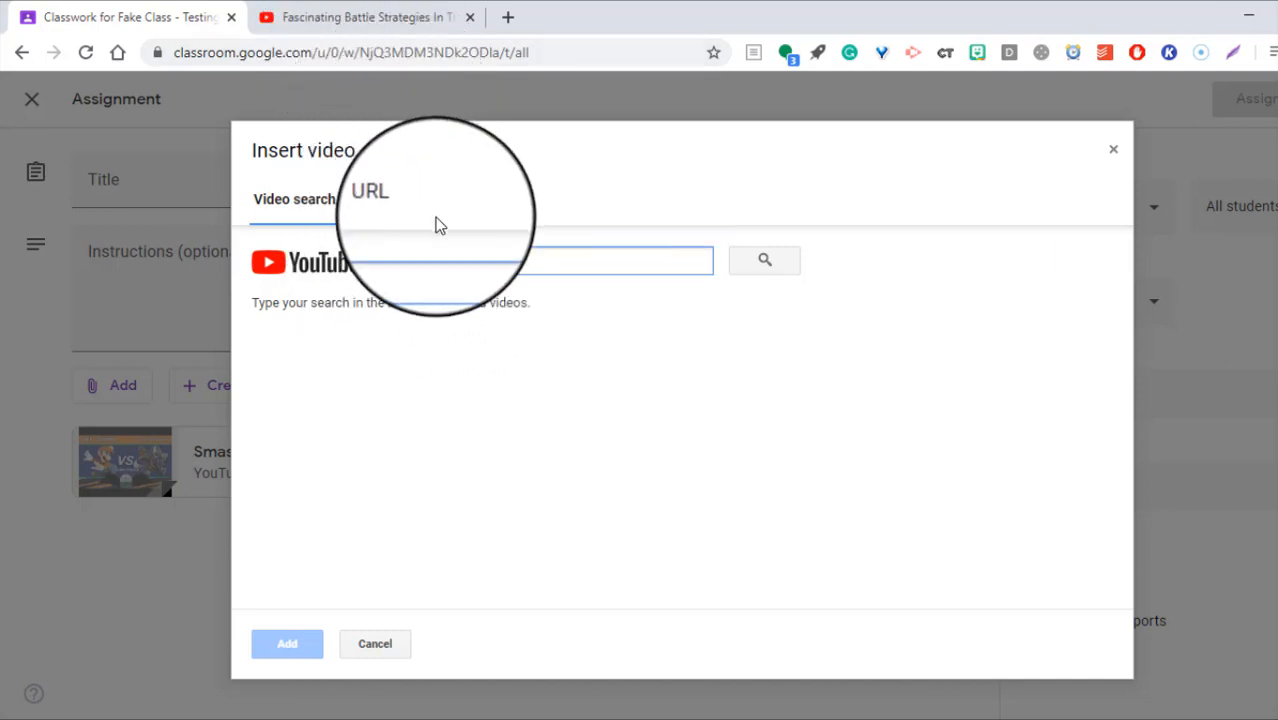
{"action": "left_click", "coordinate": [358, 16]}
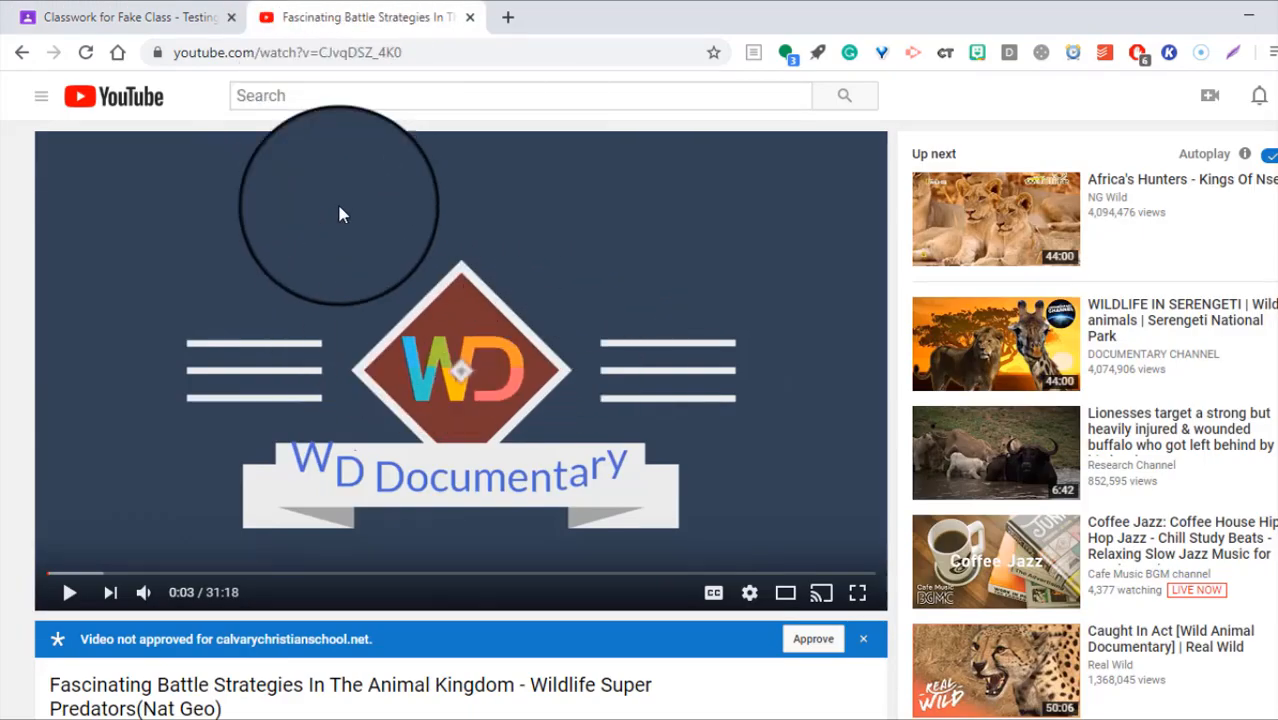
Step: Copy the Fascinating Battle Strategies video URL and return to the Classroom tab
{"action": "scroll", "scroll_direction": "down", "scroll_amount": 3}
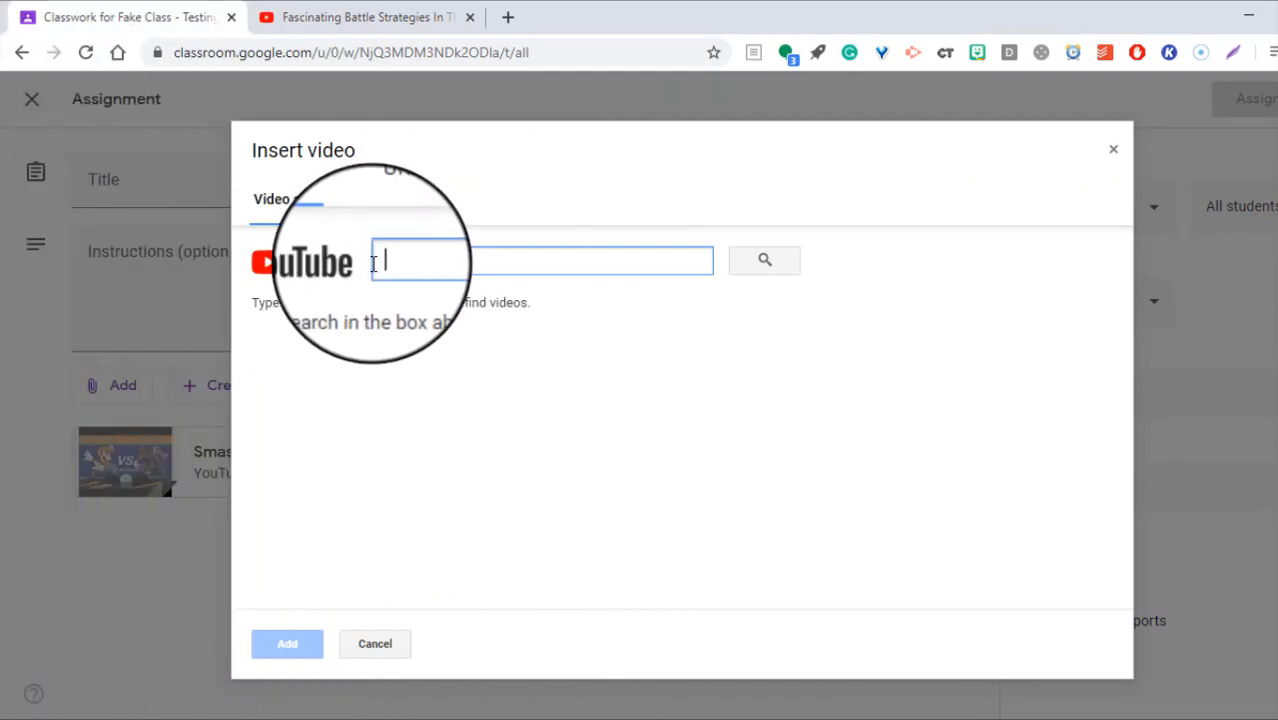
Step: Attach the Nat Geo 'Fascinating Battle Strategies In The Animal Kingdom' video via its pasted URL
{"action": "right_click", "coordinate": [384, 260]}
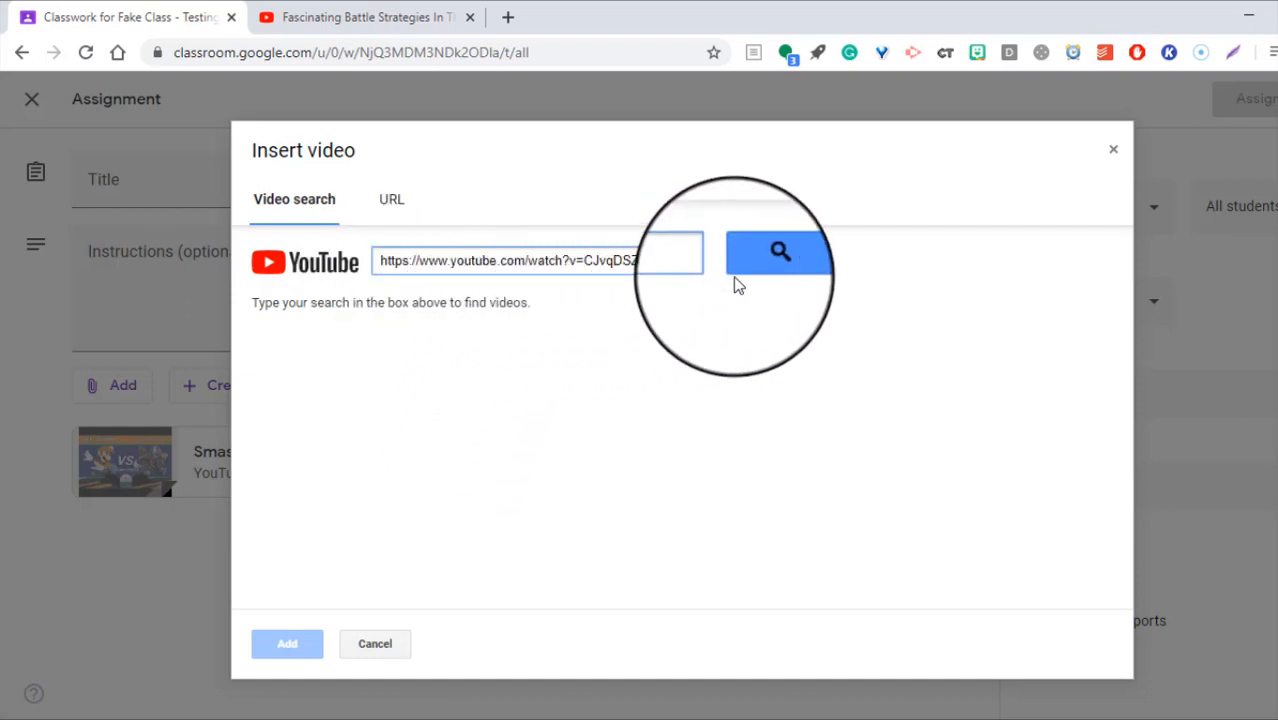
{"action": "left_click", "coordinate": [780, 252]}
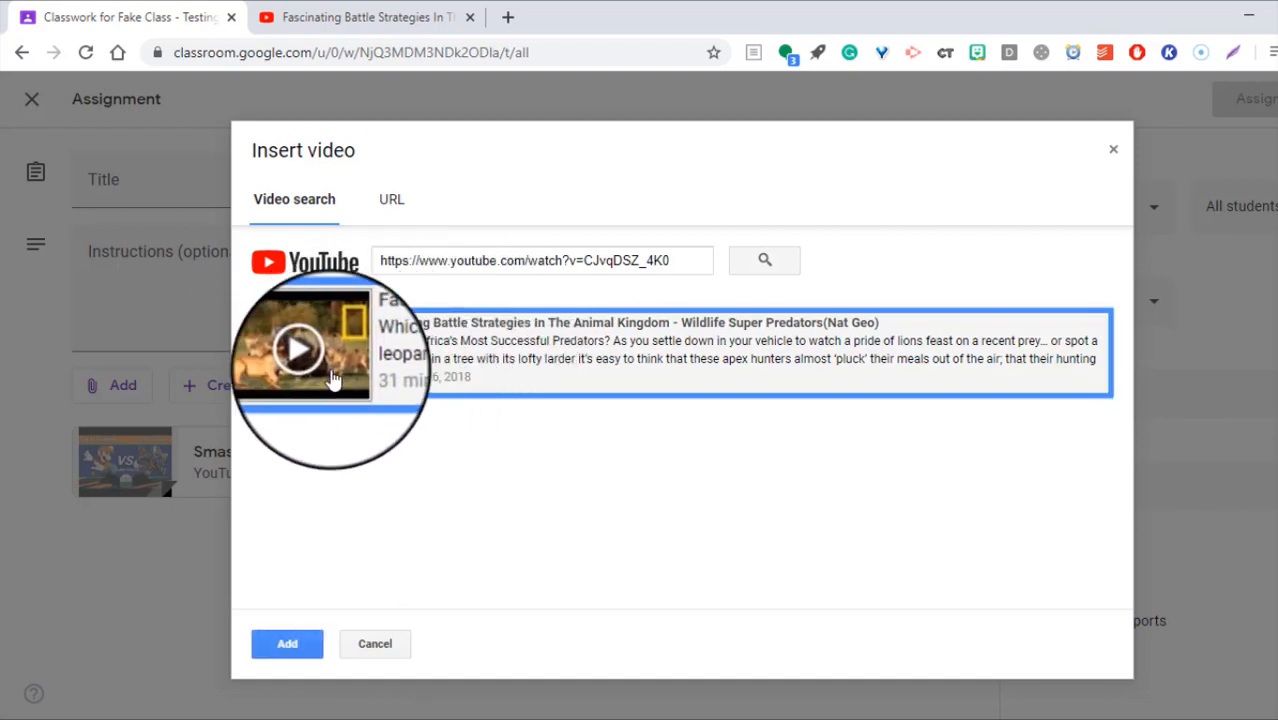
{"action": "mouse_move", "coordinate": [498, 290]}
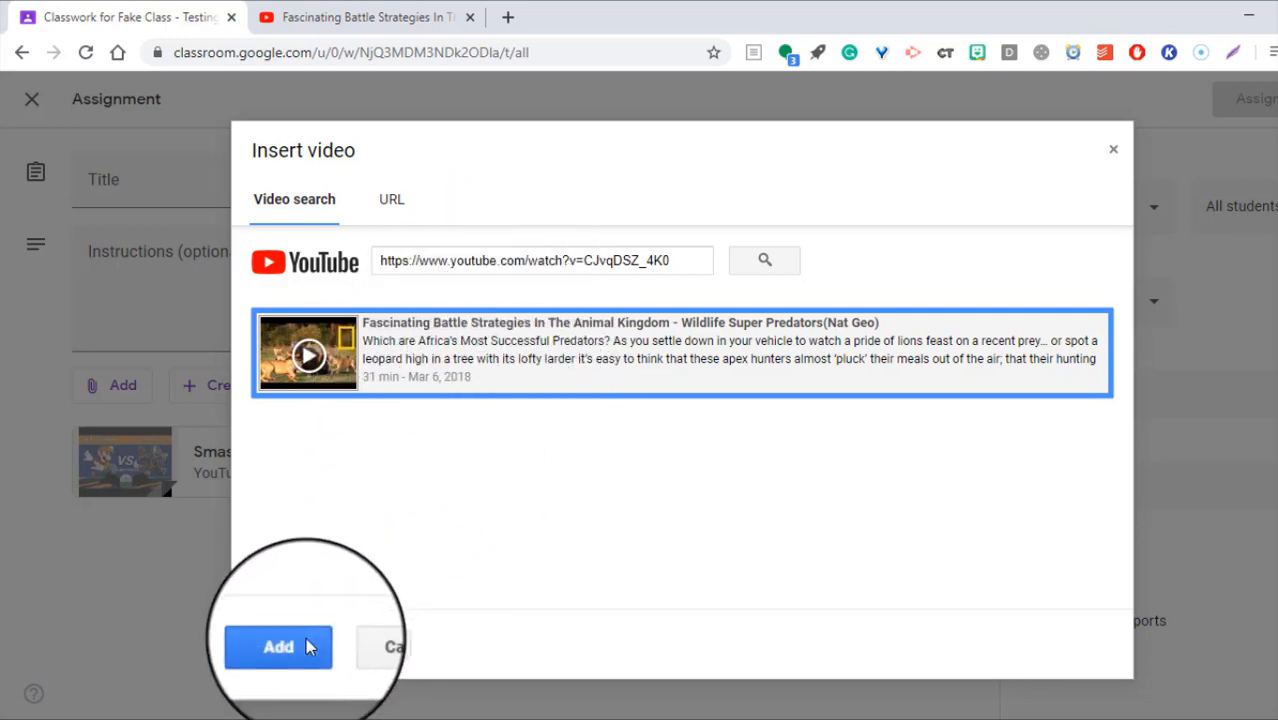
{"action": "left_click", "coordinate": [278, 646]}
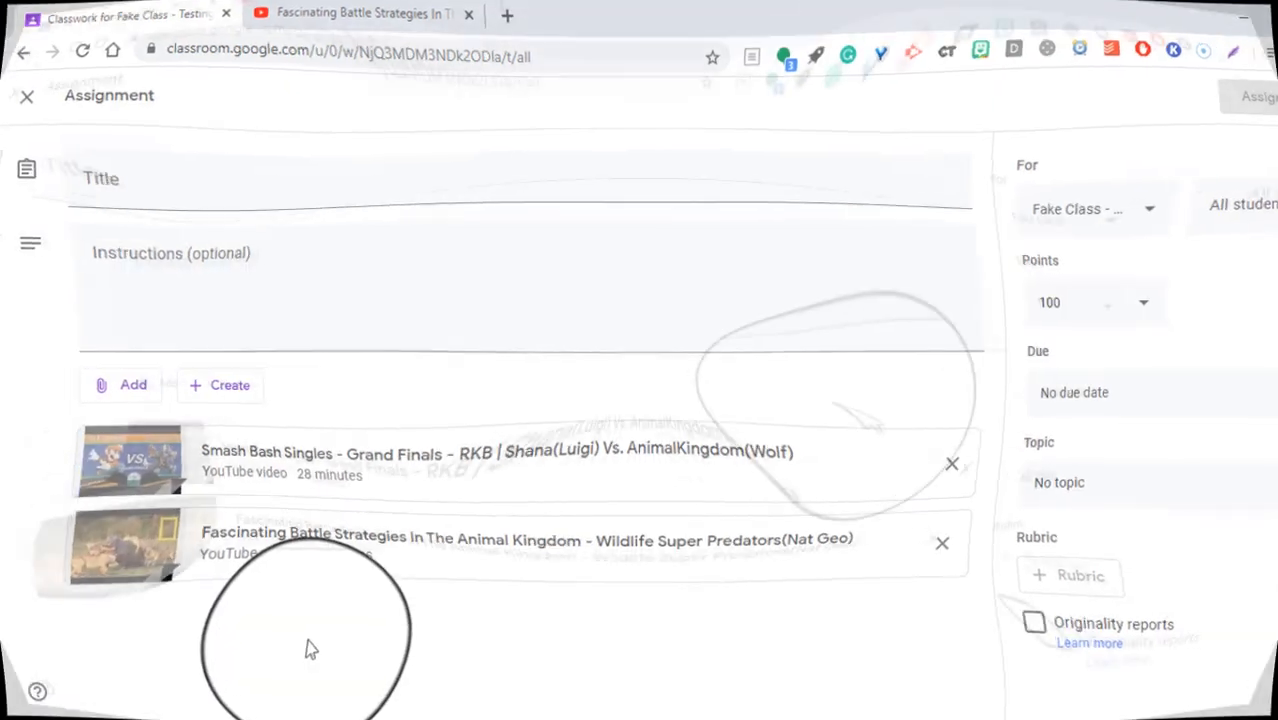